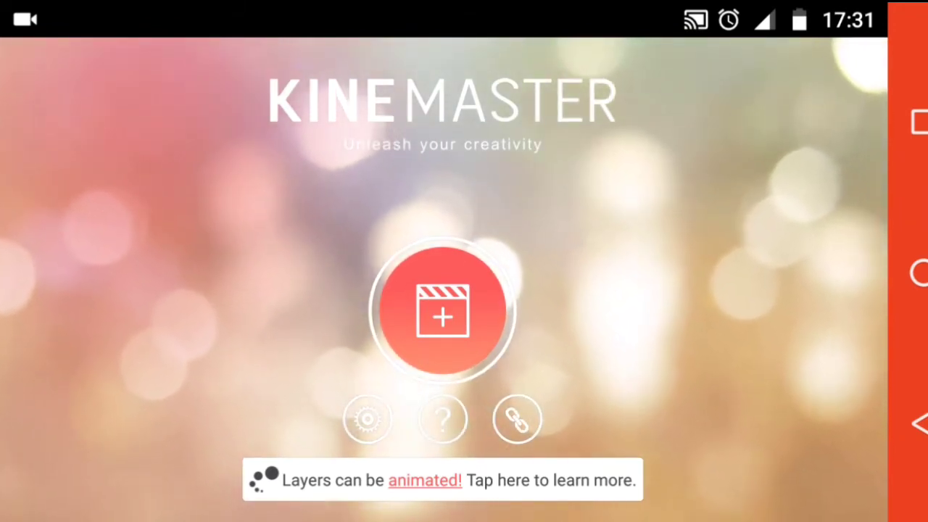
Create a new Empty Project from the home screen
{"action": "left_click", "coordinate": [442, 310]}
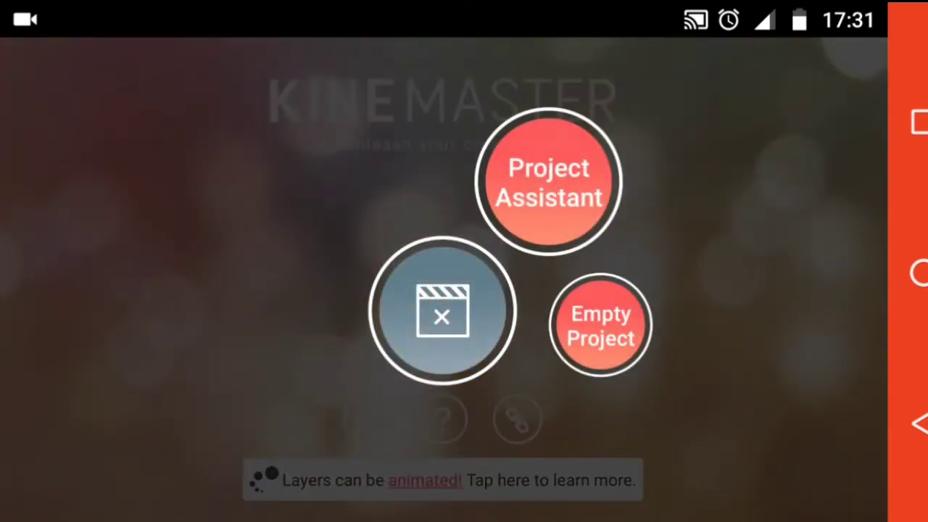
{"action": "left_click", "coordinate": [600, 325]}
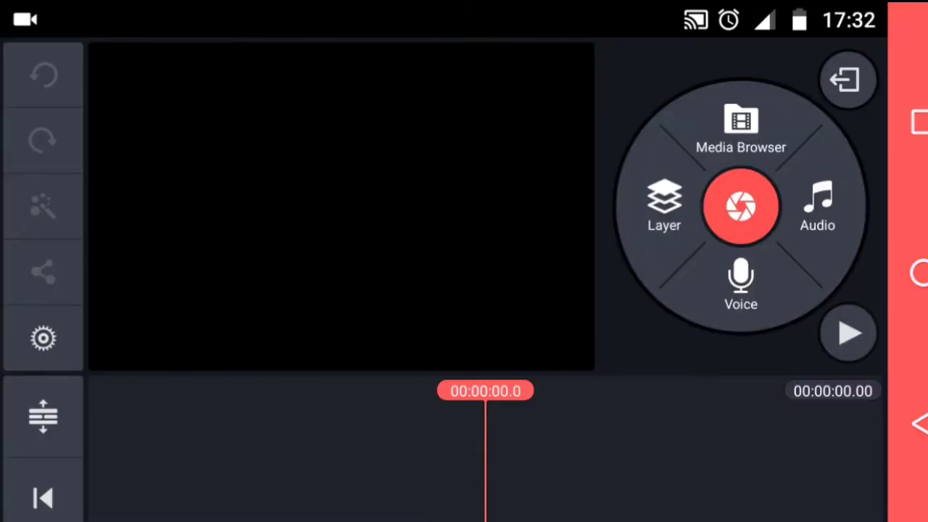
Add the Android Nerd intro clip from the Media Browser to the timeline
{"action": "left_click", "coordinate": [739, 130]}
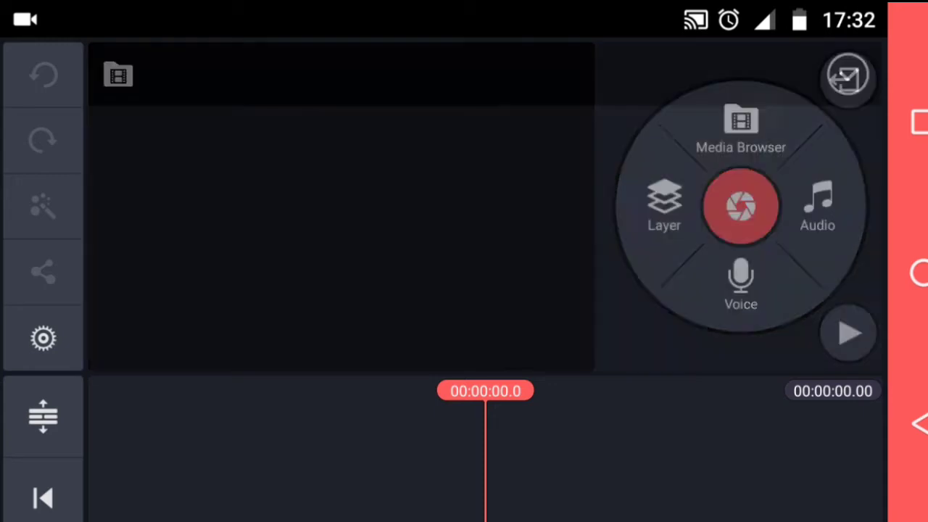
{"action": "left_click", "coordinate": [739, 130]}
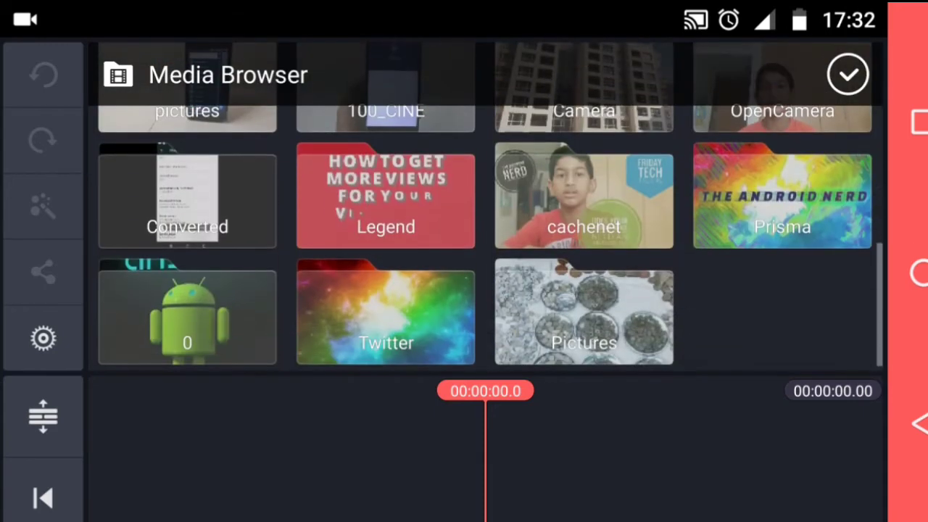
{"action": "left_click", "coordinate": [386, 197]}
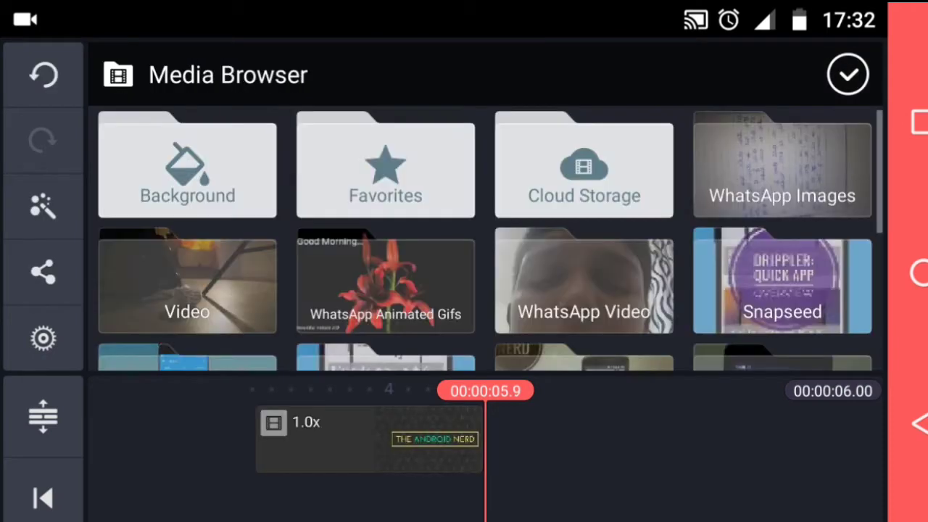
{"action": "scroll", "scroll_direction": "down", "scroll_amount": 3}
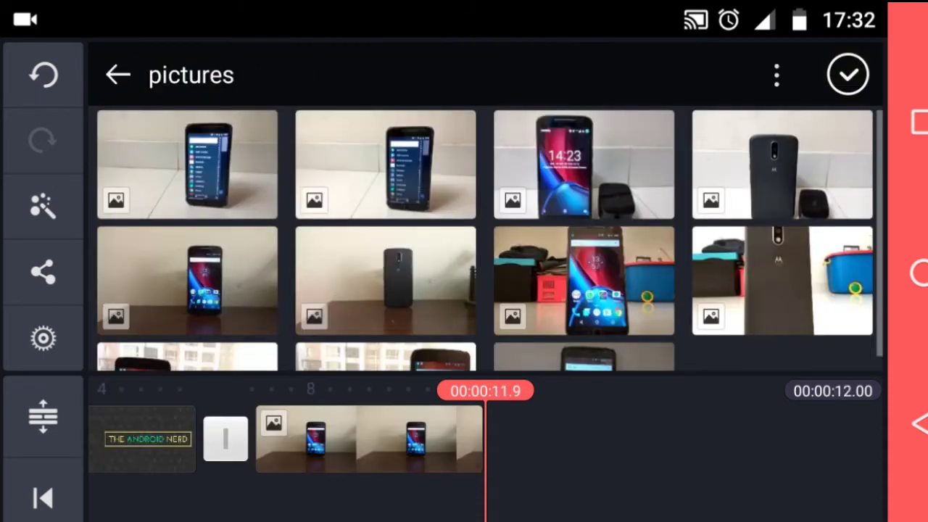
Add phone video clips from the videos folder to the timeline
{"action": "left_click", "coordinate": [117, 75]}
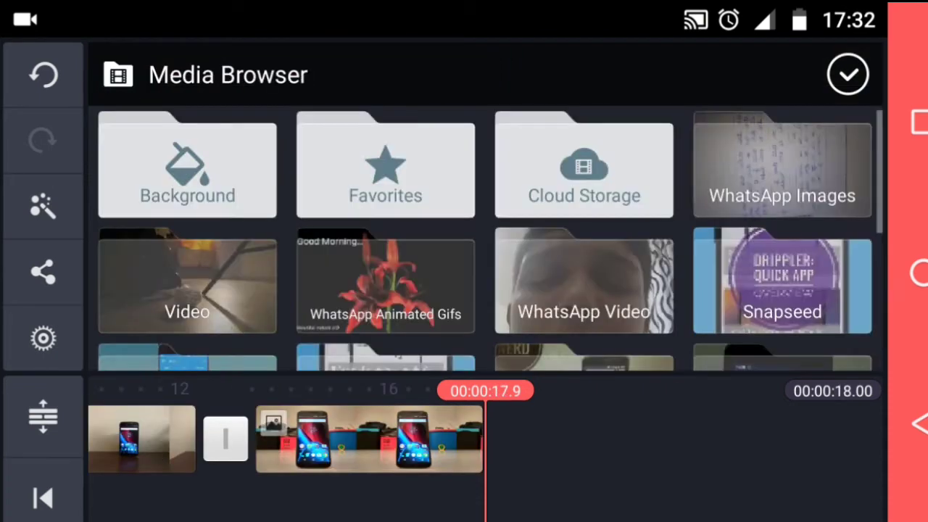
{"action": "scroll", "scroll_direction": "down", "scroll_amount": 3}
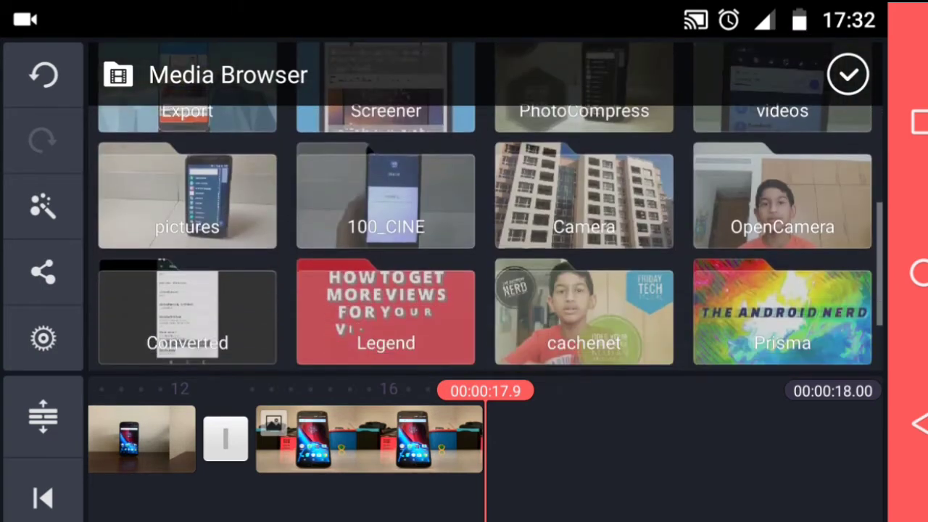
{"action": "left_click", "coordinate": [781, 87]}
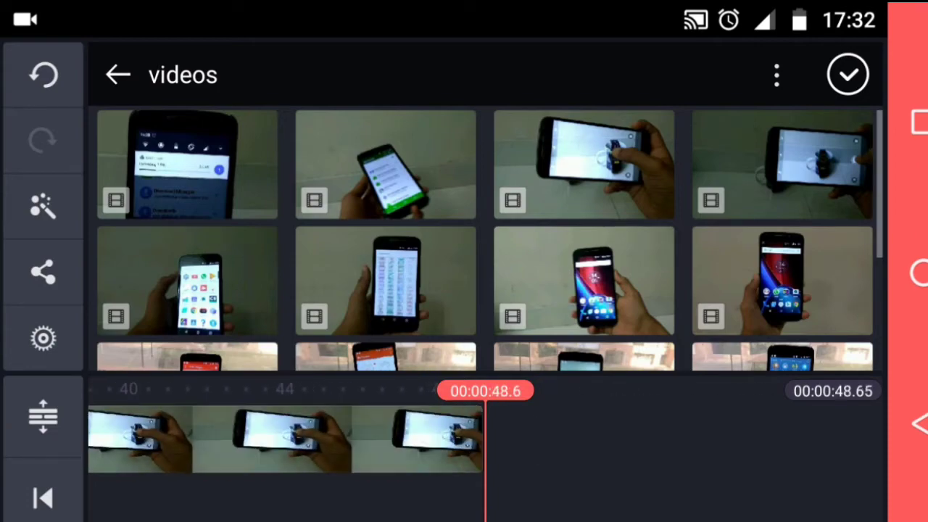
{"action": "left_click", "coordinate": [847, 74]}
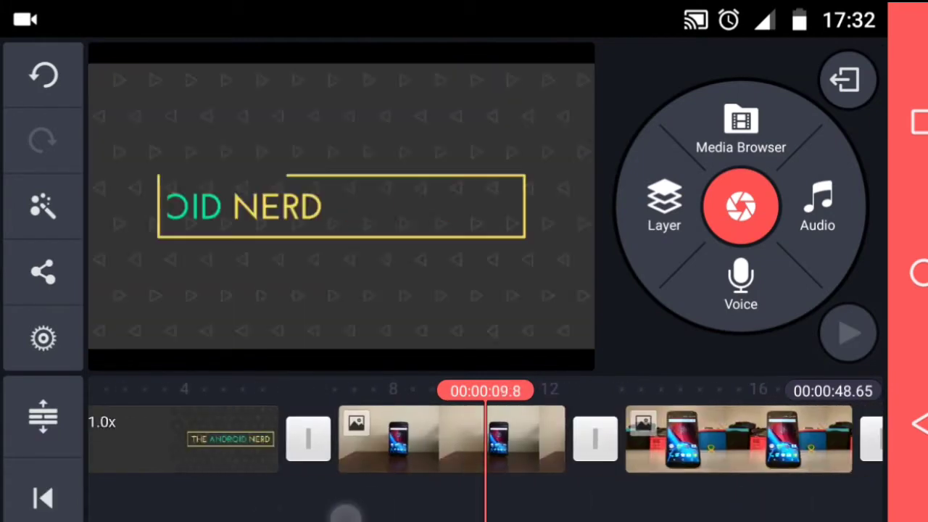
Give the phone photo clip brightness +13 and contrast +28 via Color Adjustment
{"action": "left_click", "coordinate": [421, 438]}
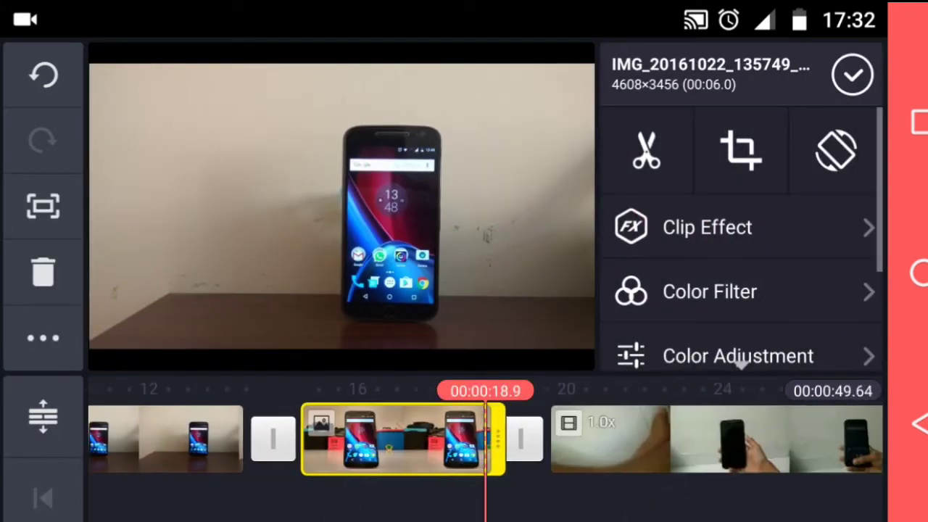
{"action": "left_click", "coordinate": [725, 438]}
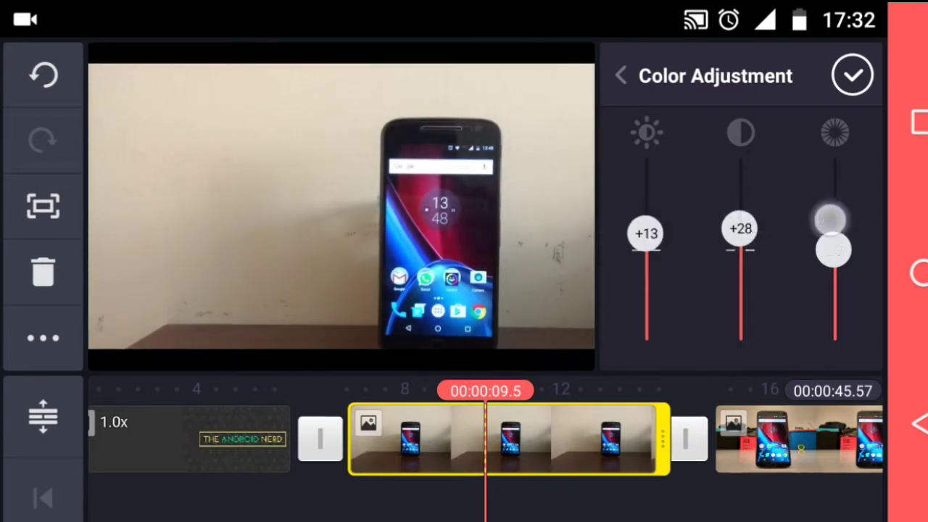
{"action": "left_click", "coordinate": [852, 76]}
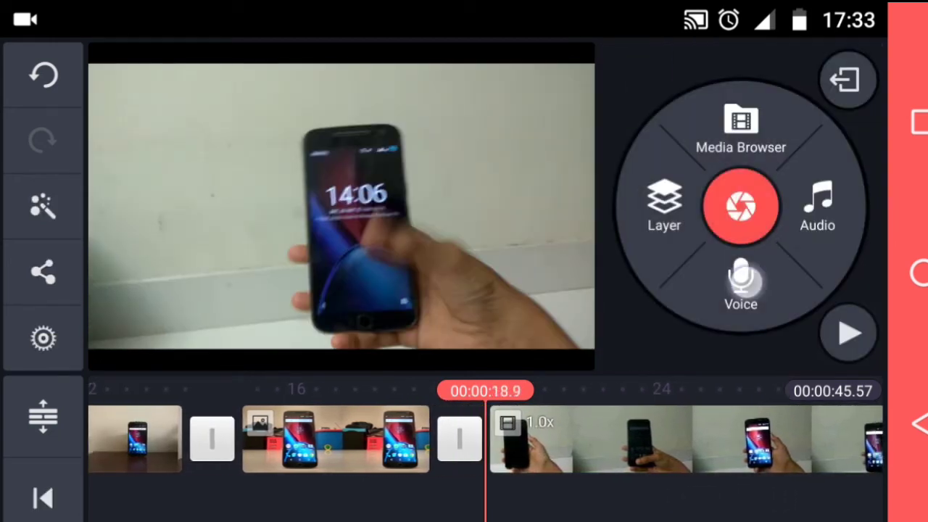
Record a voiceover under the video, then select the MOV_0040.MP4 clip
{"action": "left_click", "coordinate": [739, 287]}
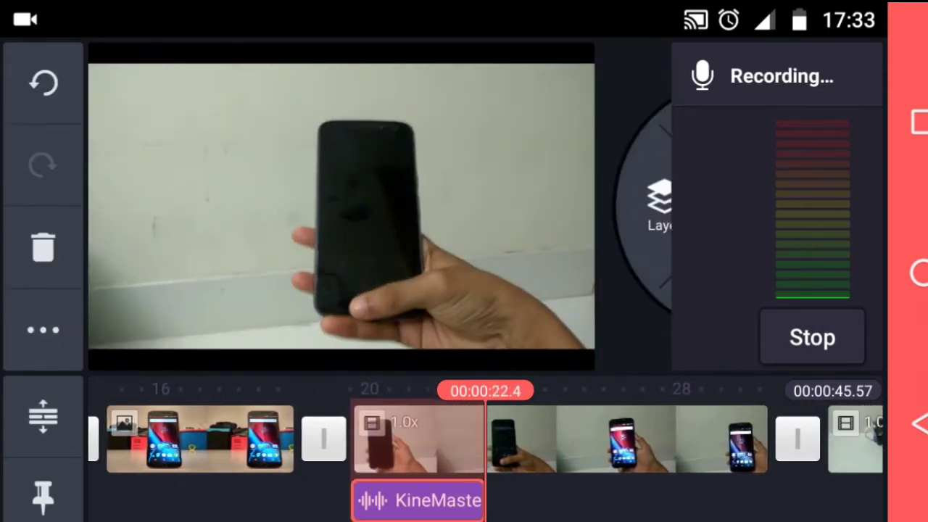
{"action": "left_click", "coordinate": [811, 336]}
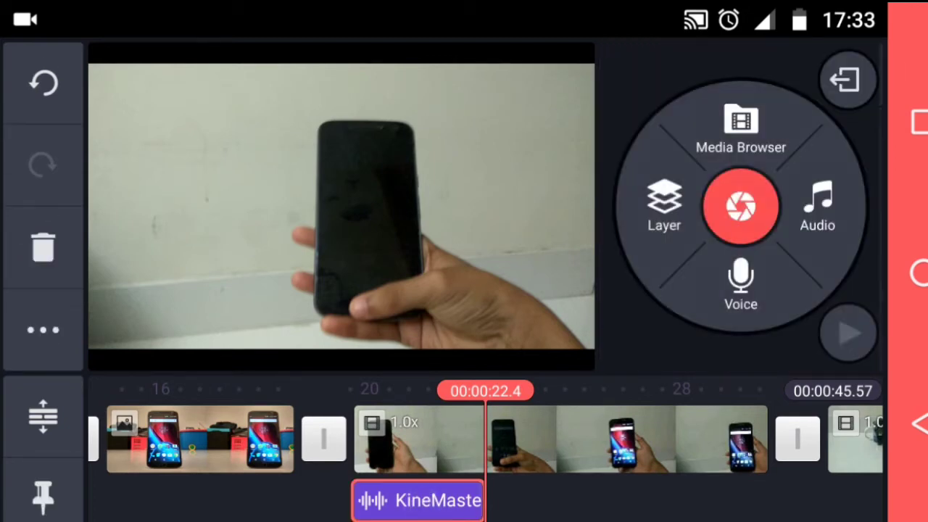
{"action": "left_click", "coordinate": [418, 500]}
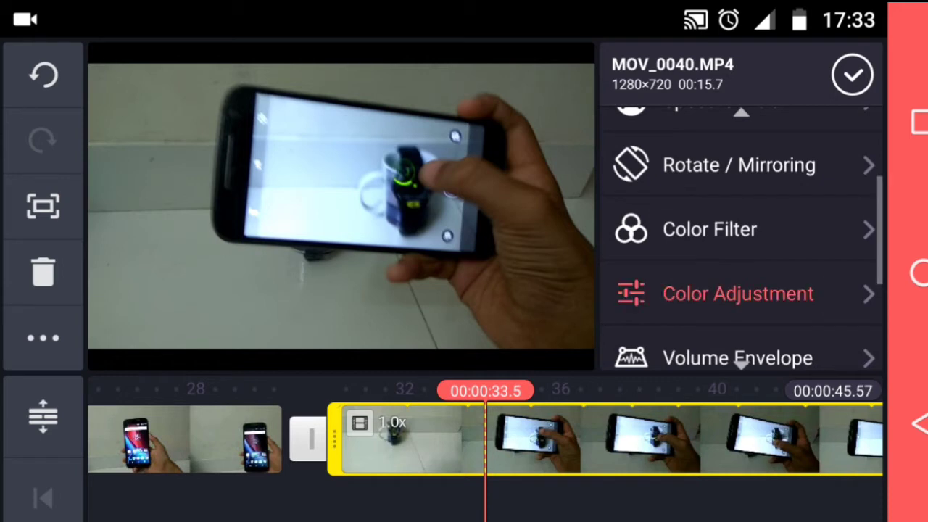
Apply brightness +14, contrast +20 and saturation +43 to the MOV_0040.MP4 clip
{"action": "left_click", "coordinate": [736, 292]}
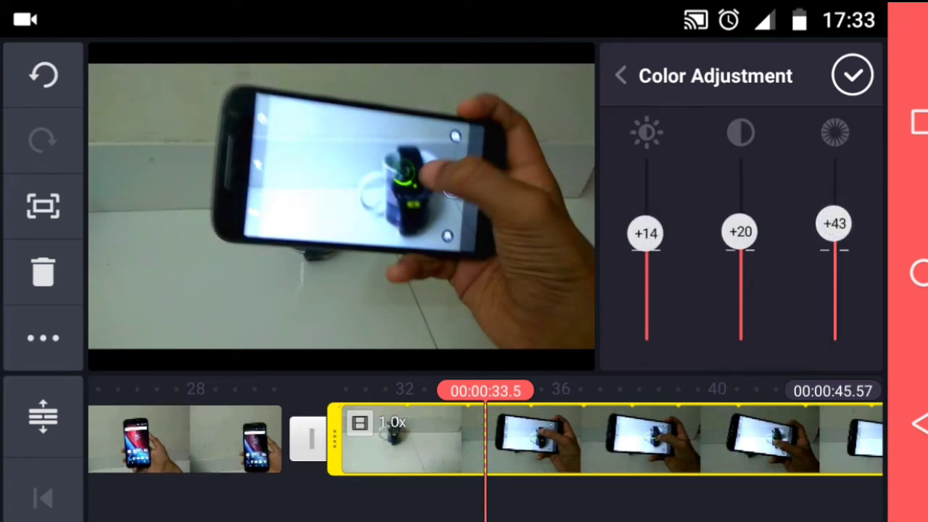
{"action": "left_click", "coordinate": [852, 75]}
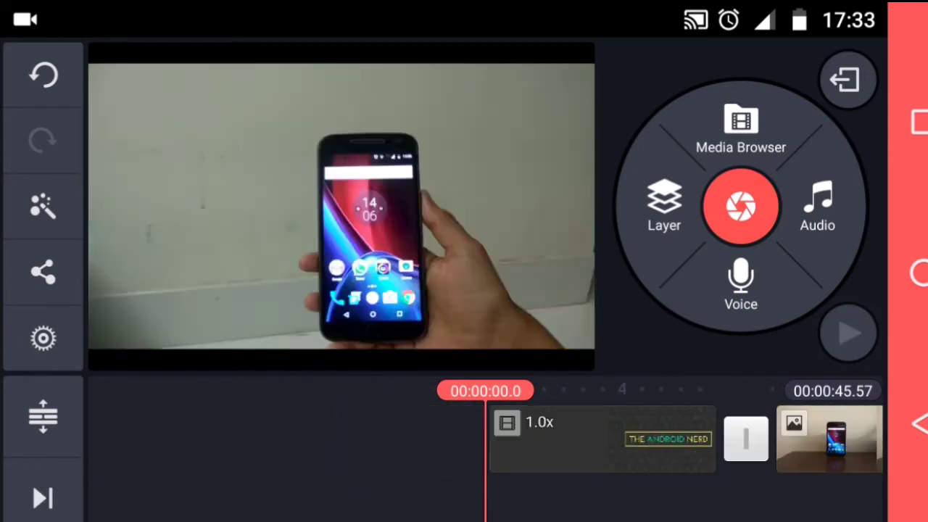
Add the On-Stage, Serene, Travel theme music to the project
{"action": "left_click", "coordinate": [818, 206]}
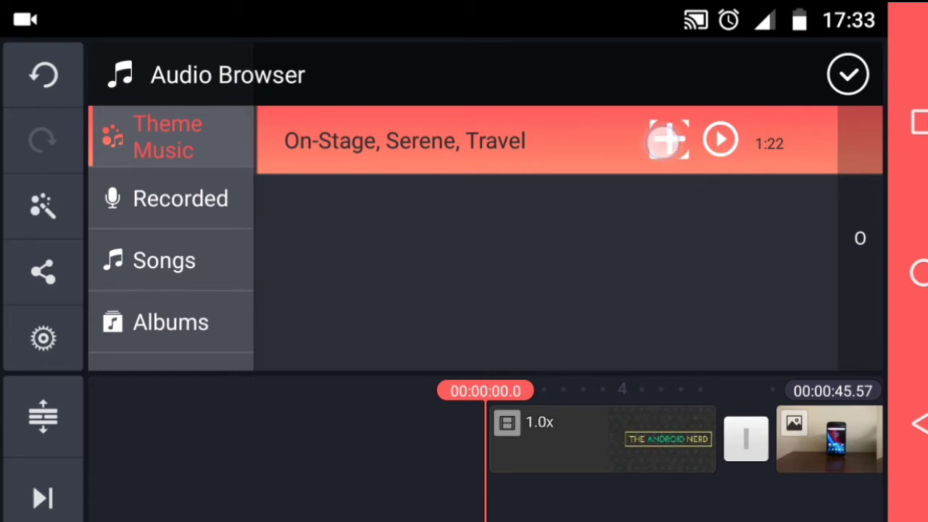
{"action": "left_click", "coordinate": [667, 139]}
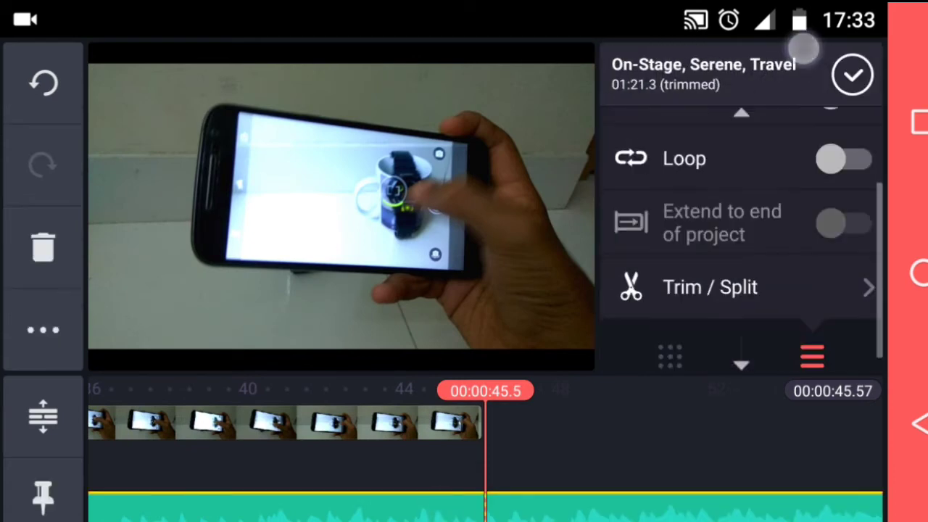
Trim the music to the right of the playhead so it ends at 45.5 seconds
{"action": "left_click", "coordinate": [710, 287]}
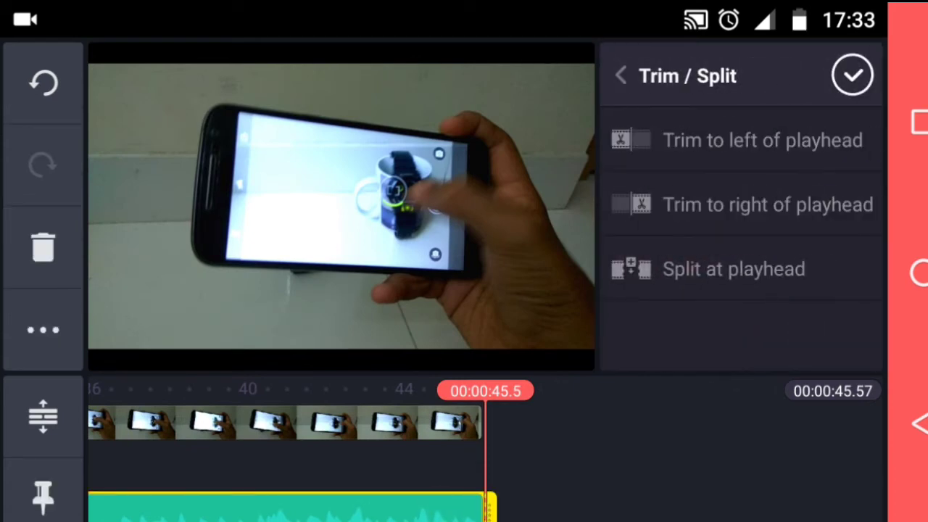
{"action": "left_click", "coordinate": [620, 75]}
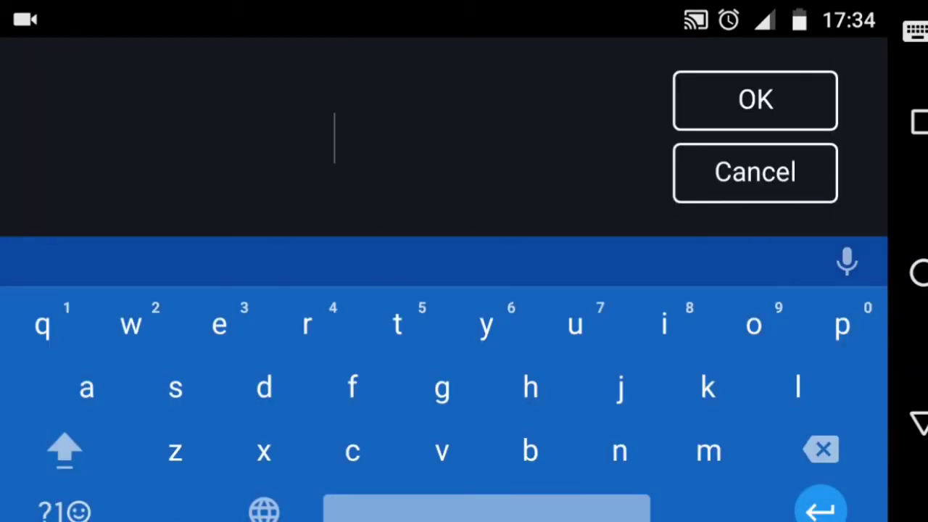
Add a 'Subscribe!' text layer and enlarge it on the video
{"action": "left_click", "coordinate": [64, 450]}
{"action": "type", "text": "Subscribe!"}
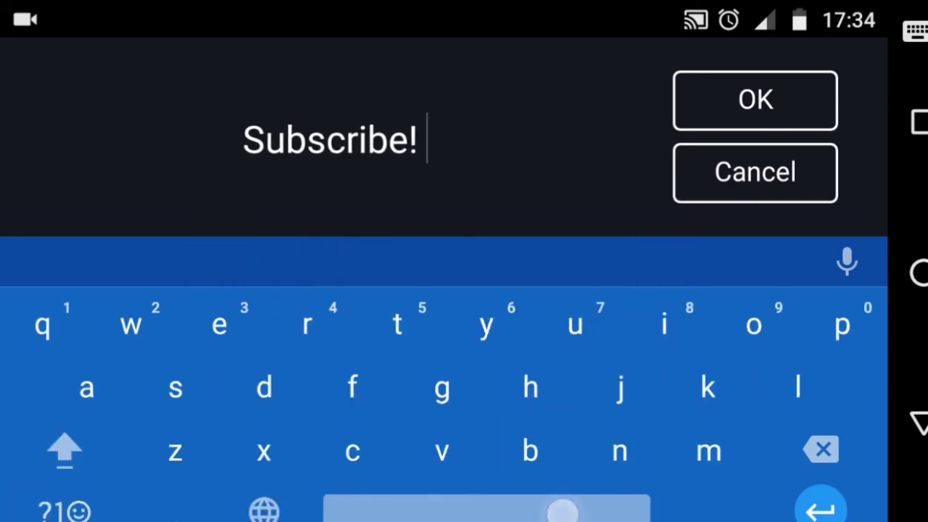
{"action": "left_click", "coordinate": [754, 100]}
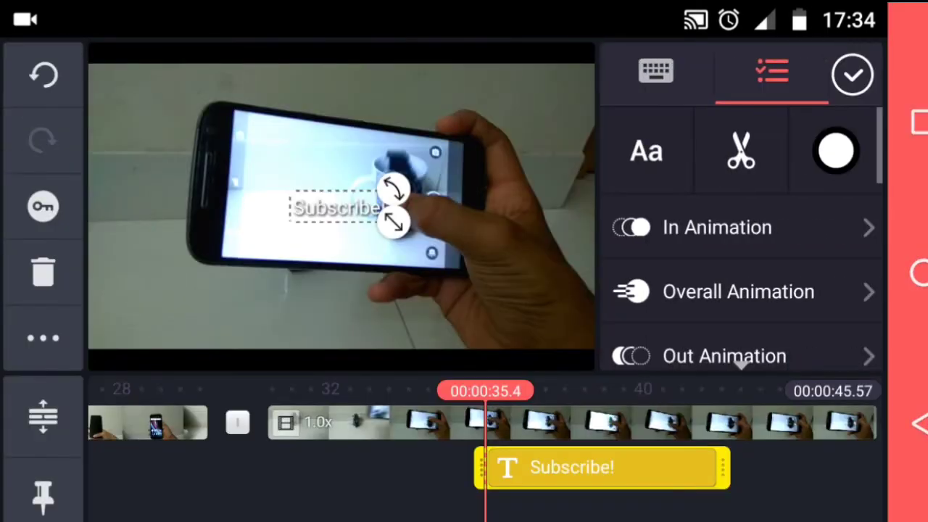
{"action": "left_click_drag", "start_coordinate": [337, 206], "coordinate": [239, 287]}
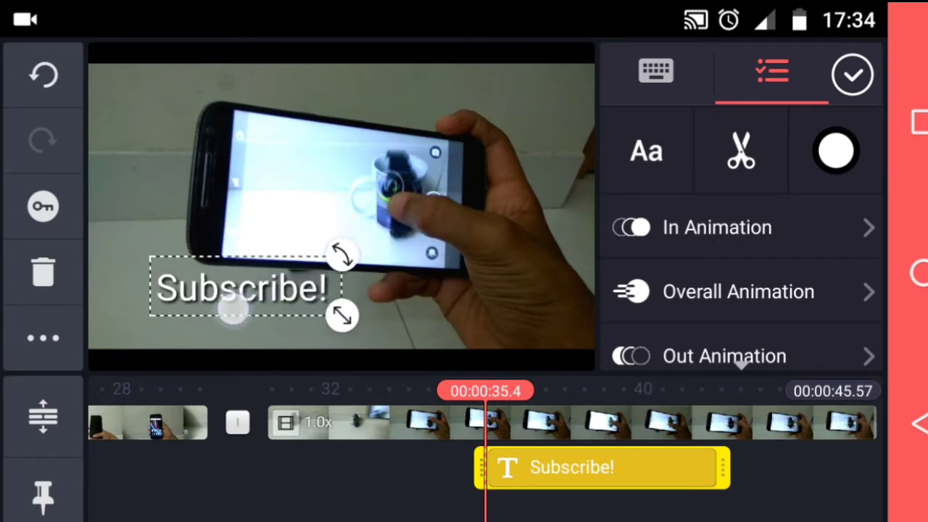
Set the title font to Orbitron Medium
{"action": "left_click", "coordinate": [834, 149]}
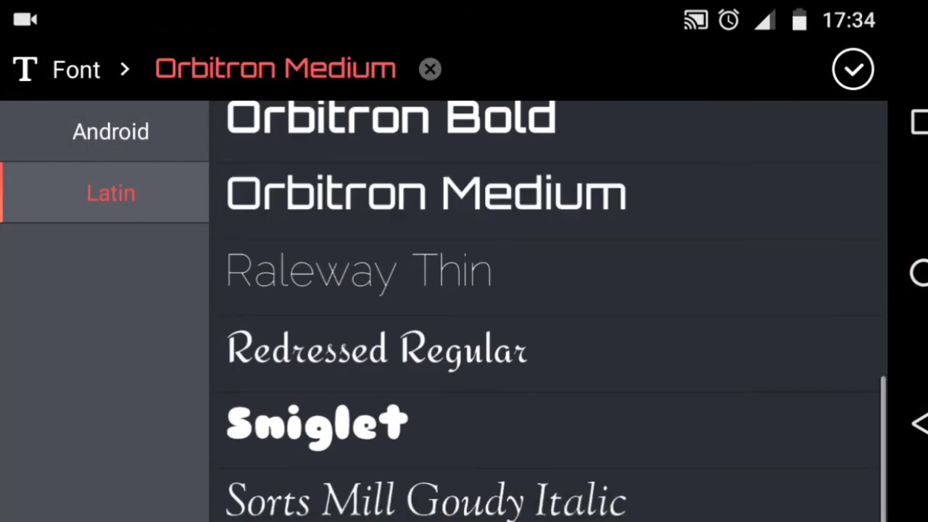
{"action": "left_click", "coordinate": [853, 68]}
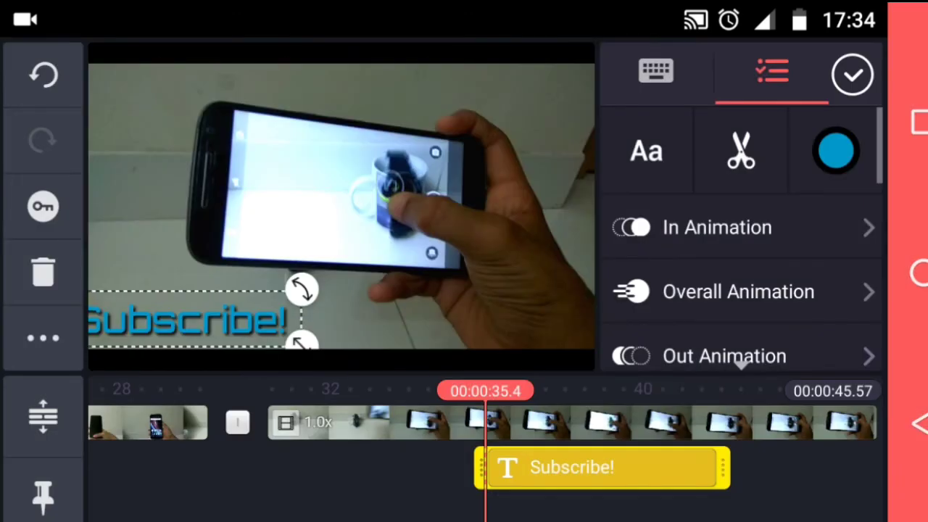
Give the Subscribe! title an In Animation entrance effect
{"action": "left_click", "coordinate": [630, 226]}
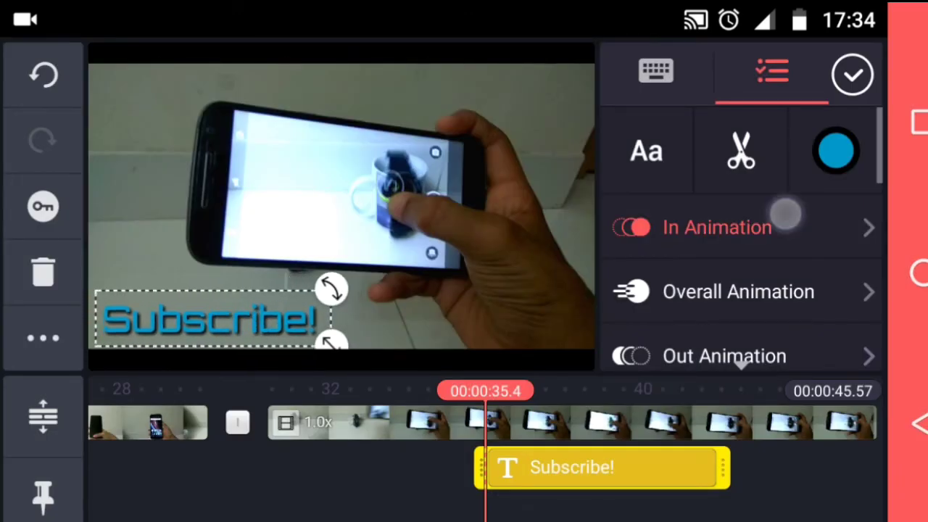
{"action": "left_click", "coordinate": [716, 226]}
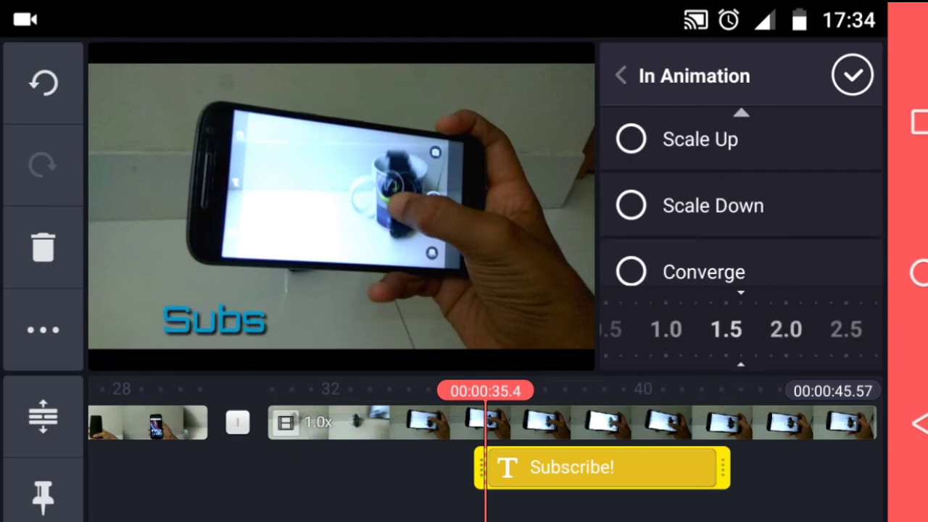
{"action": "left_click", "coordinate": [621, 75]}
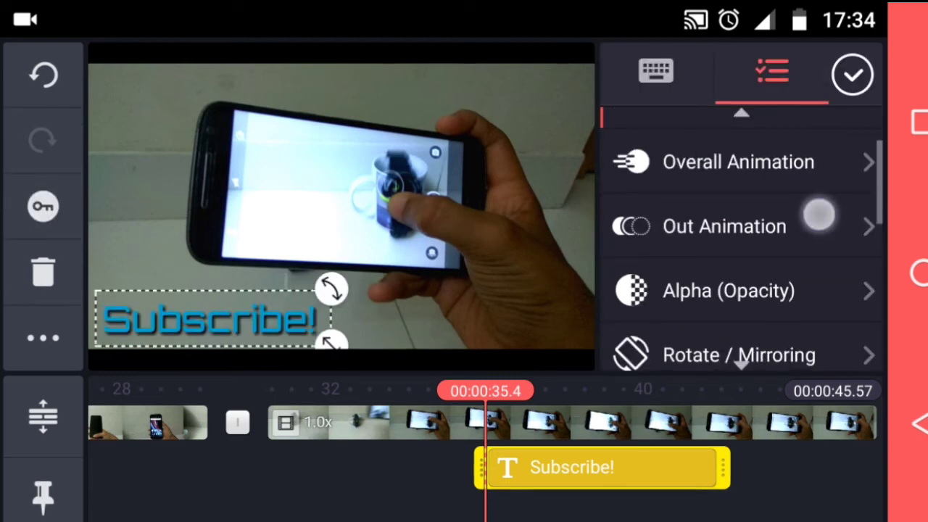
{"action": "left_click", "coordinate": [722, 226]}
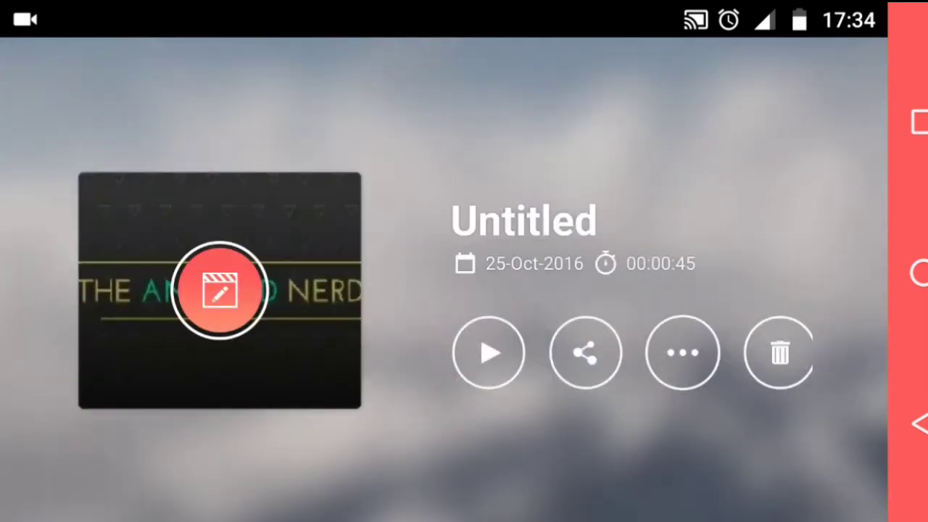
Preview the finished project, skipping ahead in playback
{"action": "left_click", "coordinate": [487, 352]}
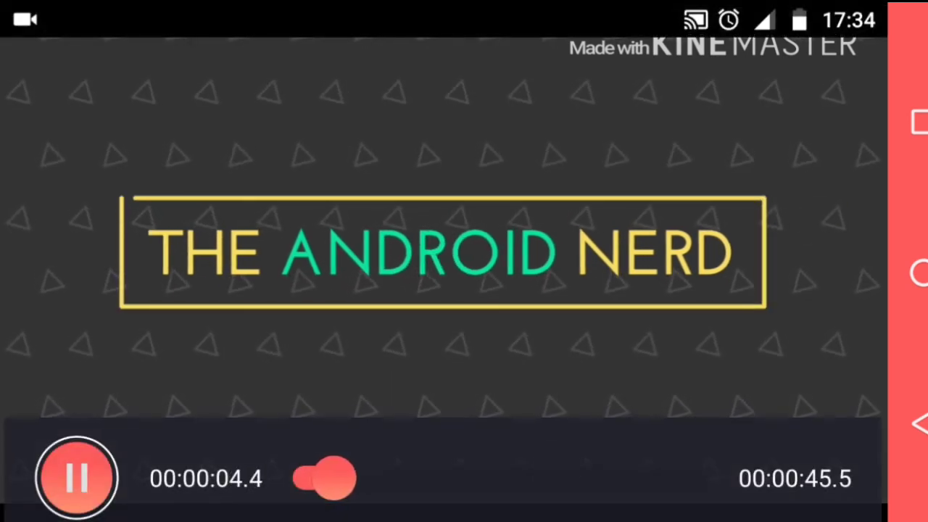
{"action": "left_click_drag", "start_coordinate": [322, 478], "coordinate": [565, 478]}
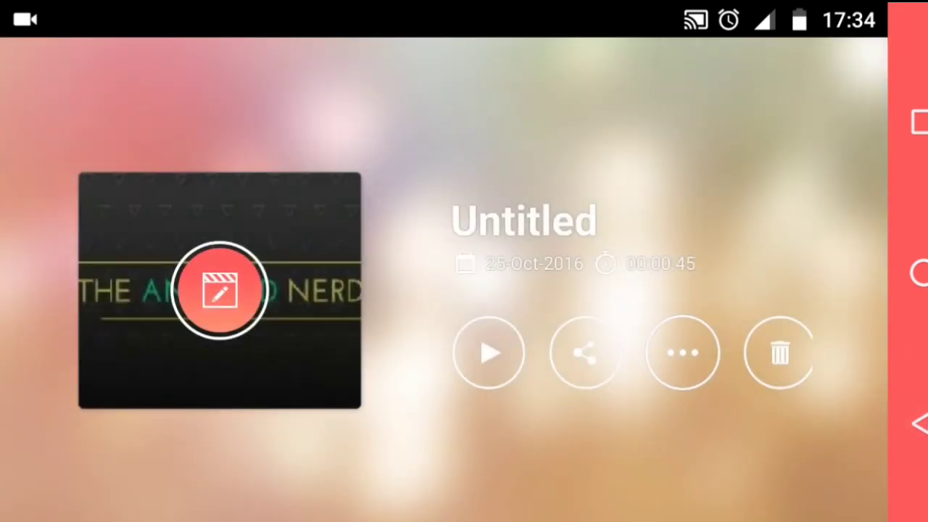
Export the video to the gallery in High Definition
{"action": "left_click", "coordinate": [585, 352]}
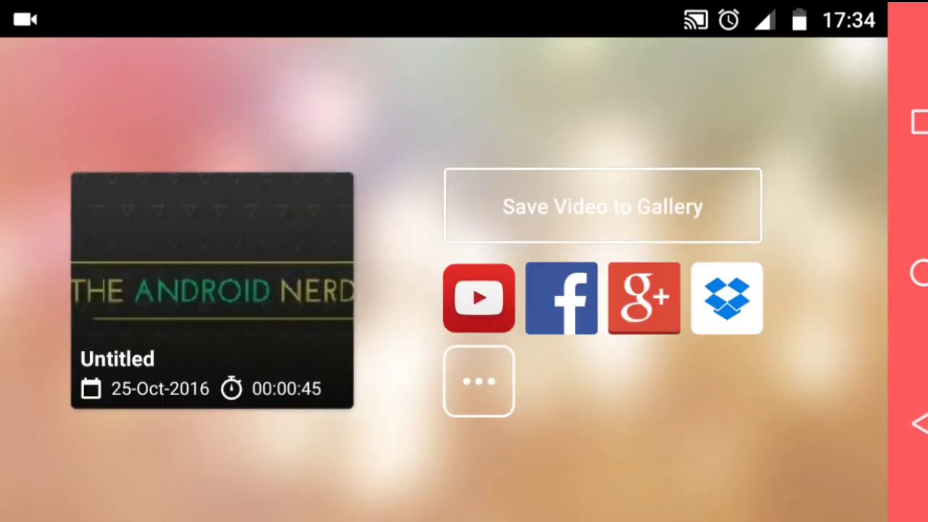
{"action": "left_click", "coordinate": [600, 205]}
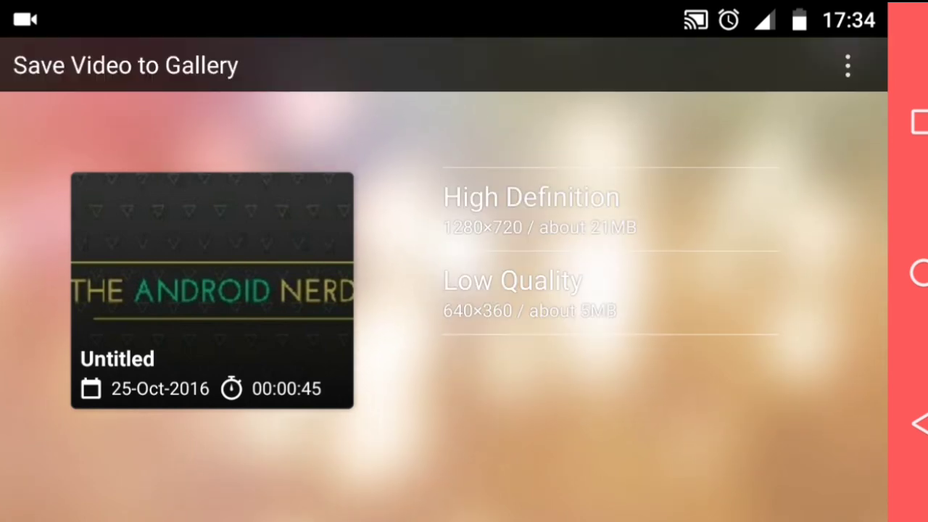
{"action": "left_click", "coordinate": [531, 197]}
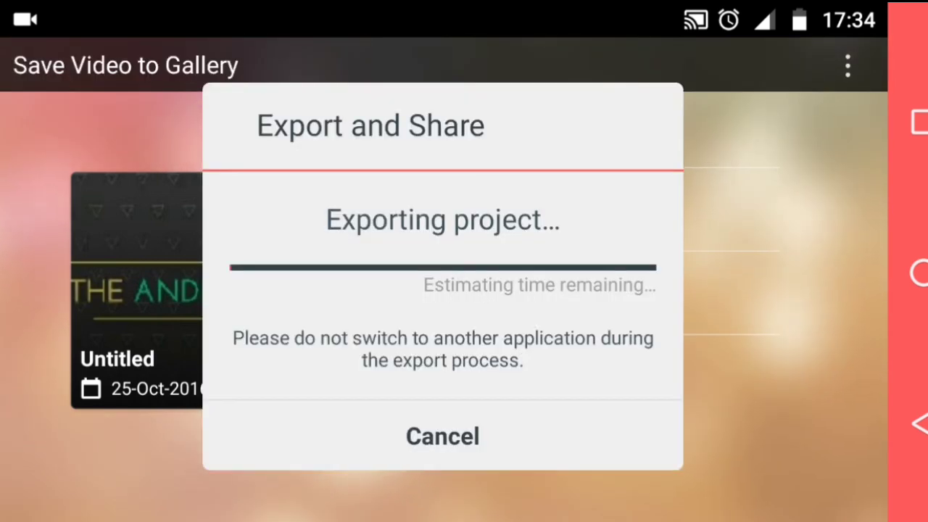